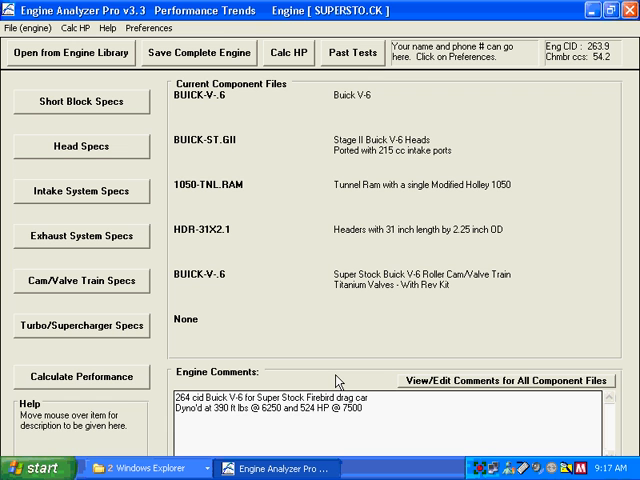
pyautogui.moveTo(314, 356)
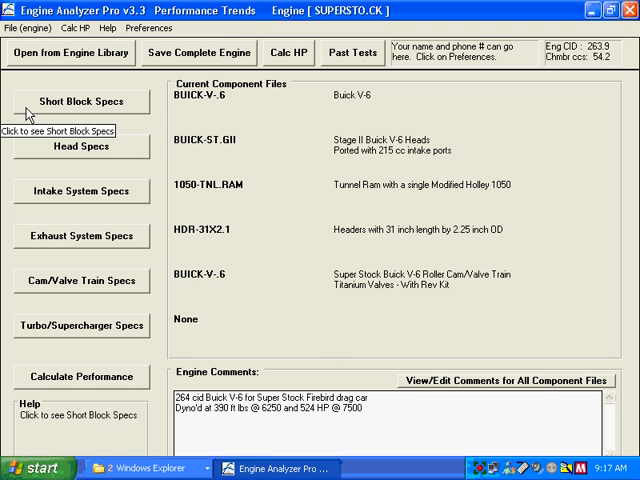
# - Review and close the Buick V-6 short block specs, dismissing the readme tip
pyautogui.click(82, 101)
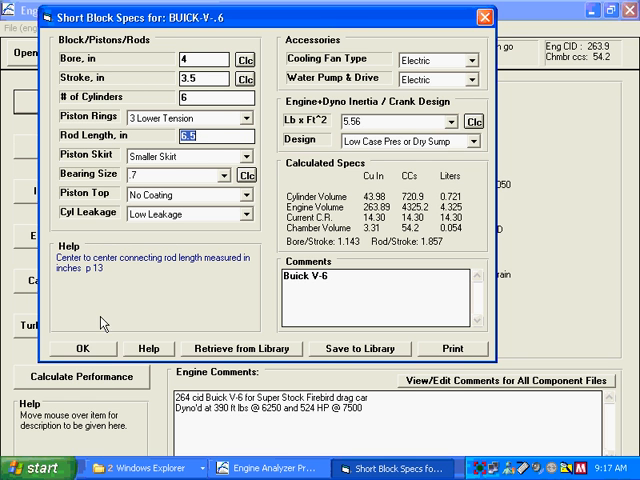
pyautogui.click(82, 348)
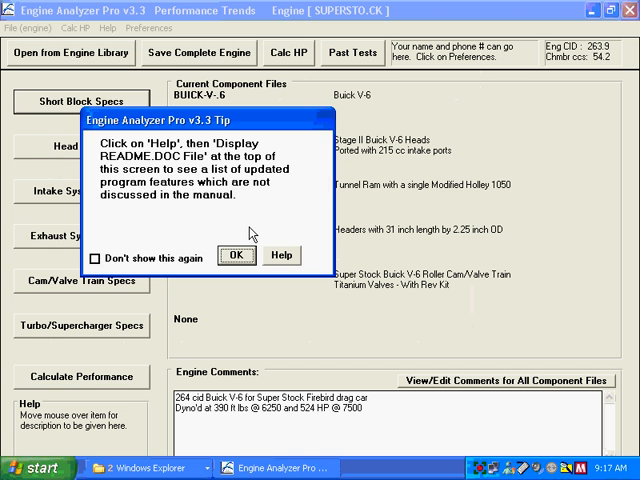
pyautogui.click(237, 255)
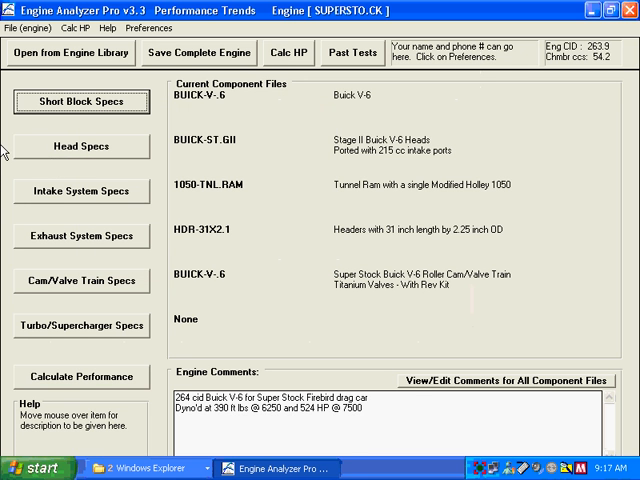
# - Open the Stage II head specs past the input-help tip, then the cam/valve train specs
pyautogui.click(81, 147)
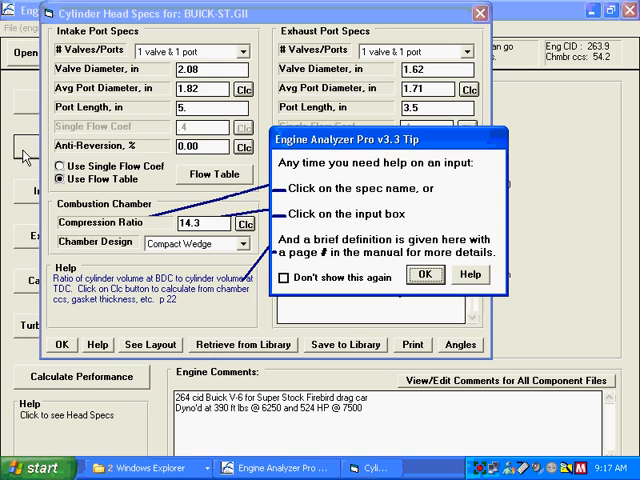
pyautogui.click(424, 274)
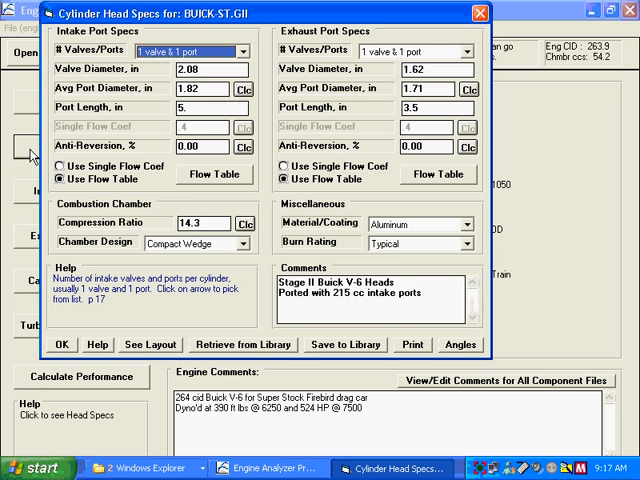
pyautogui.moveTo(25, 171)
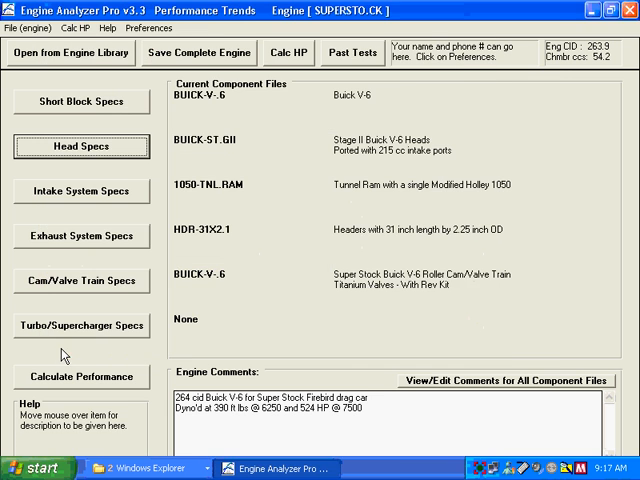
pyautogui.click(82, 281)
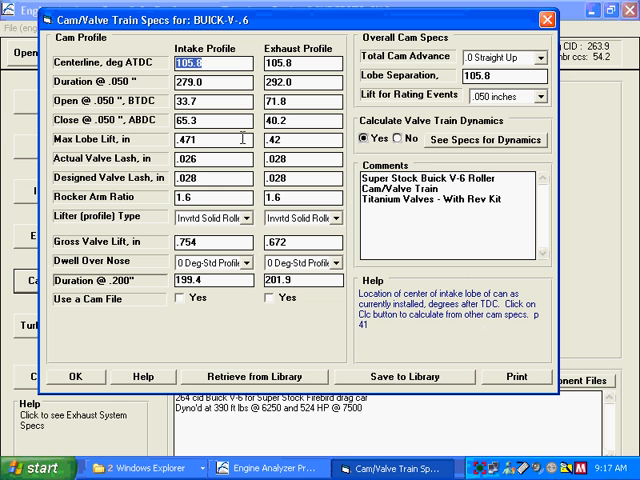
pyautogui.click(185, 140)
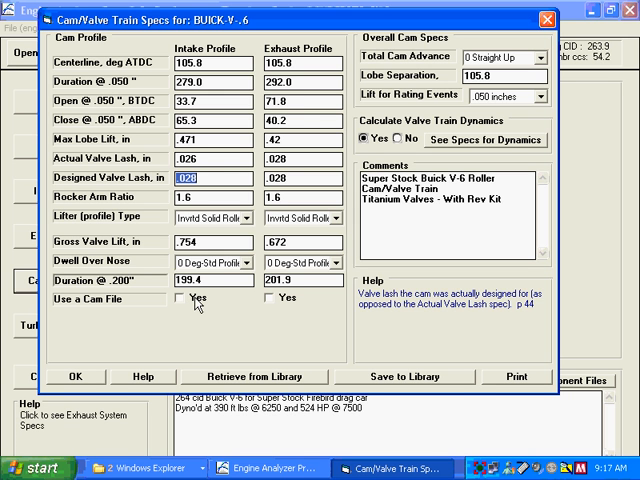
pyautogui.click(176, 298)
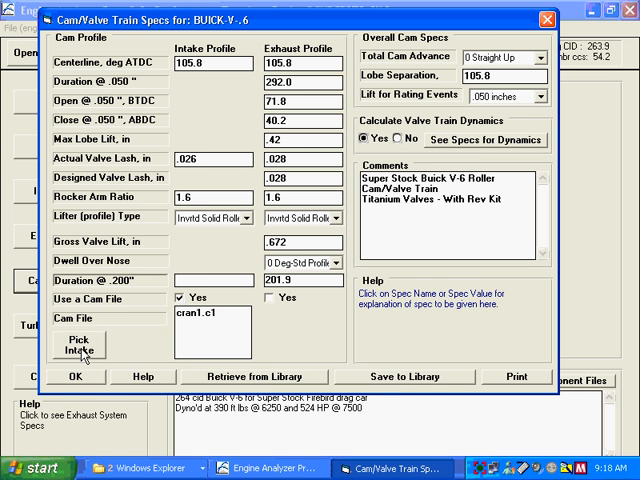
pyautogui.click(78, 348)
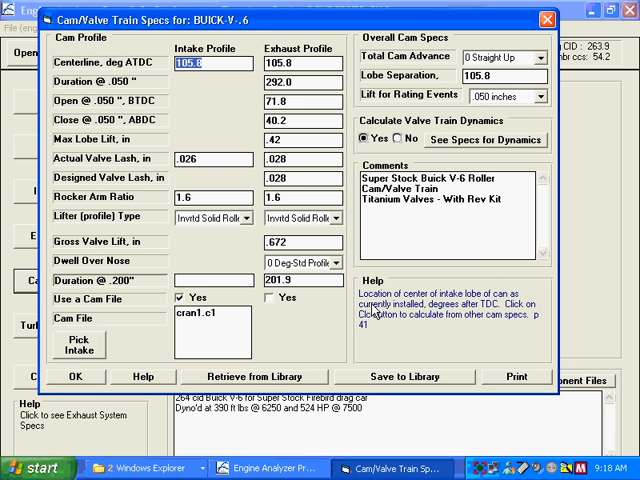
pyautogui.click(183, 298)
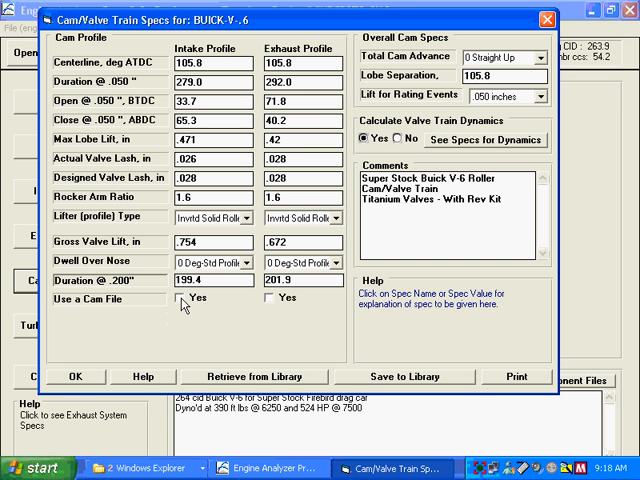
# - Accept the cam specs and close them
pyautogui.click(75, 376)
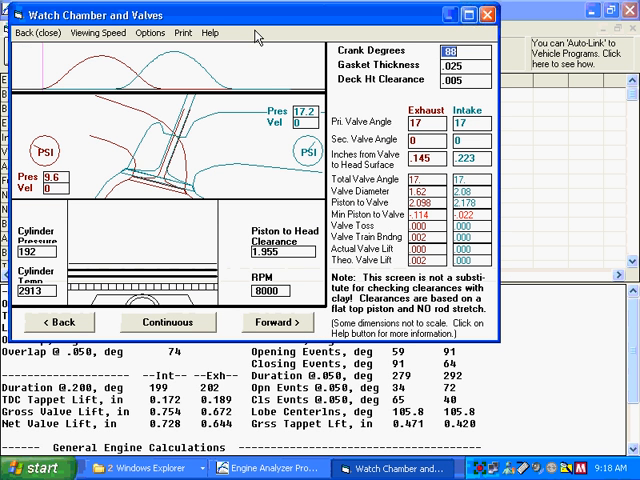
pyautogui.moveTo(136, 85)
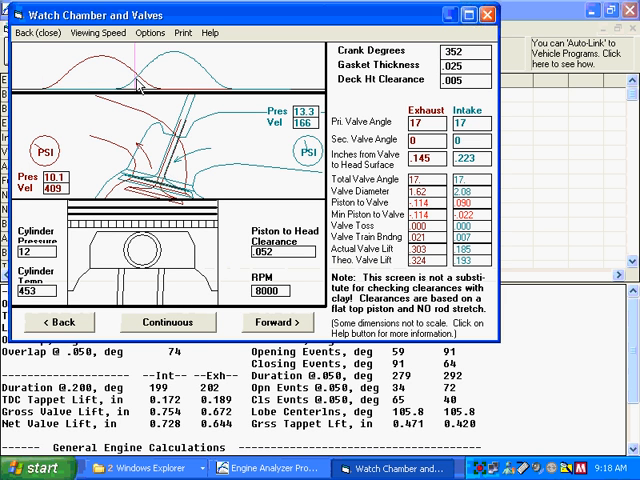
# - Step the chamber animation forward through overlap, then back a few crank degrees
pyautogui.click(278, 322)
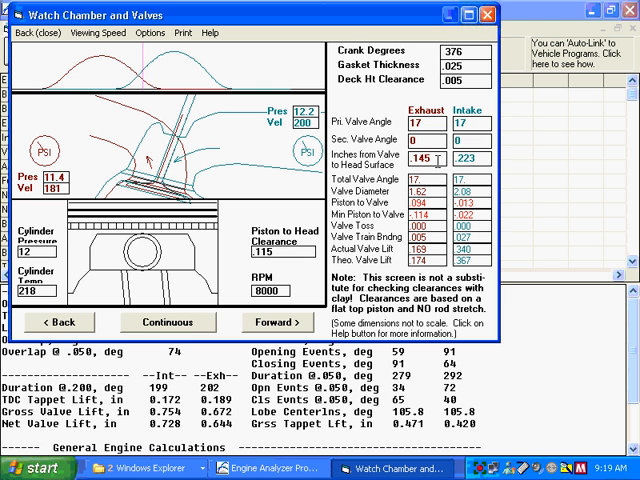
pyautogui.moveTo(40, 92)
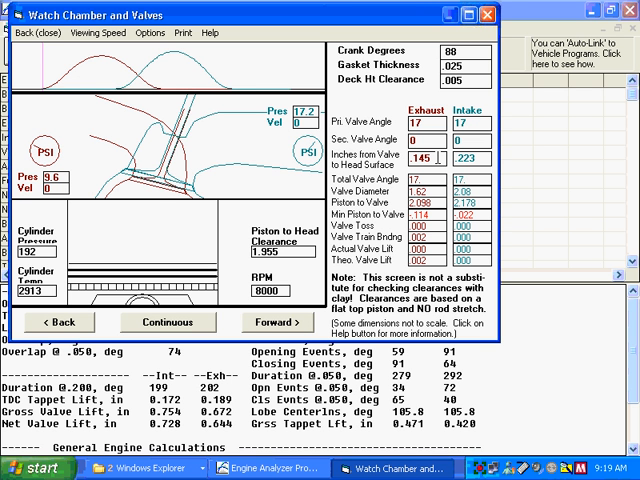
pyautogui.moveTo(229, 122)
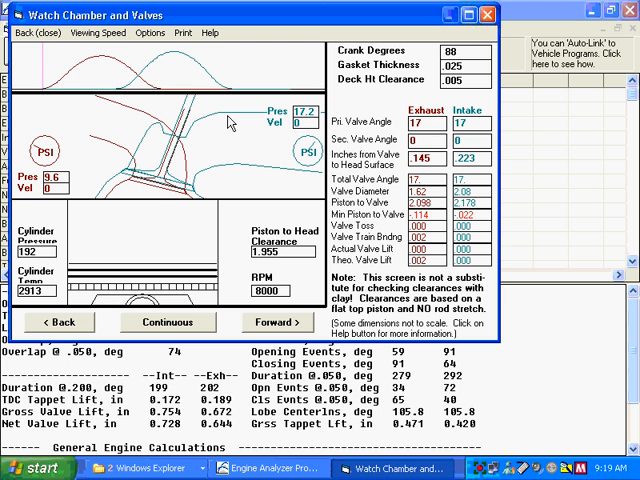
pyautogui.moveTo(314, 186)
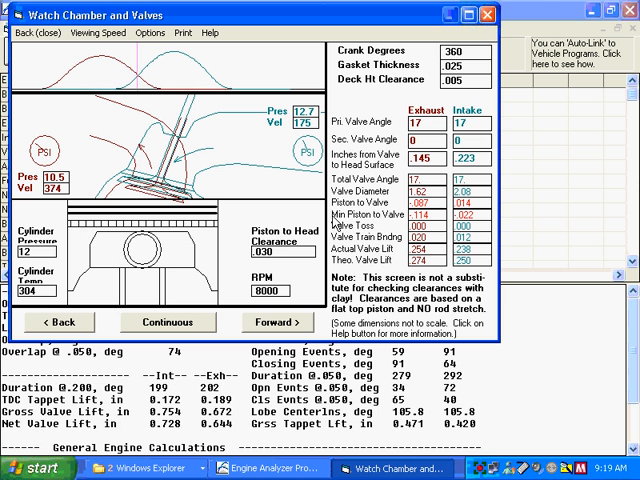
pyautogui.click(278, 322)
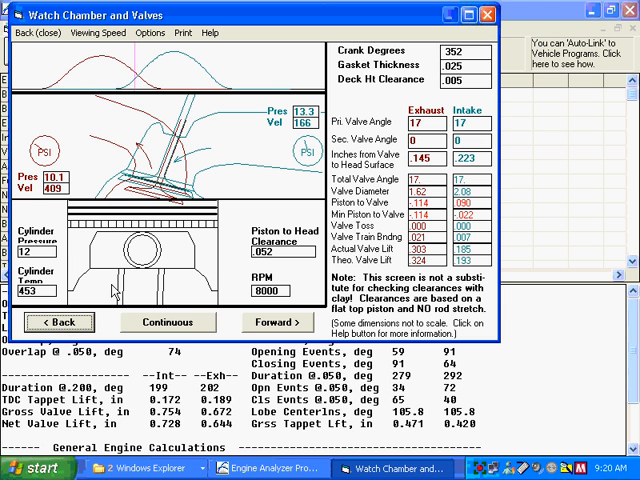
pyautogui.moveTo(182, 211)
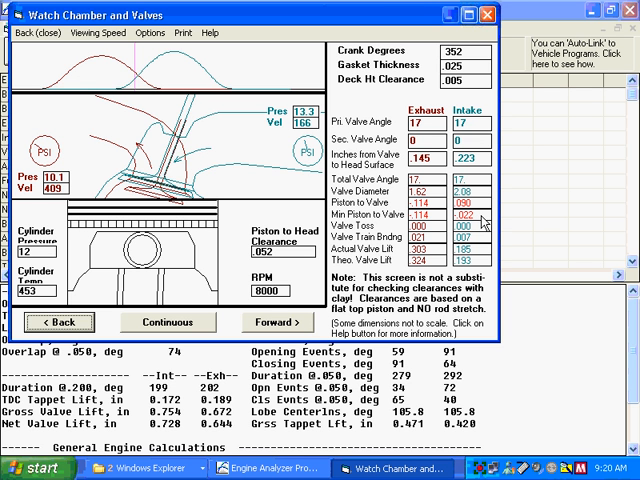
pyautogui.moveTo(140, 125)
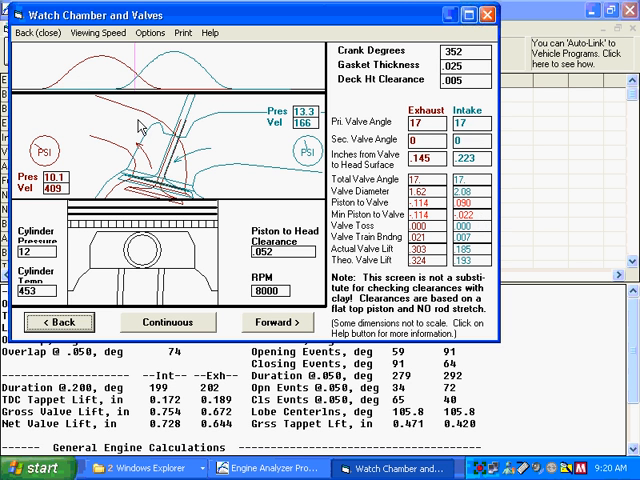
# - Run the chamber animation continuously, then stop it
pyautogui.click(168, 322)
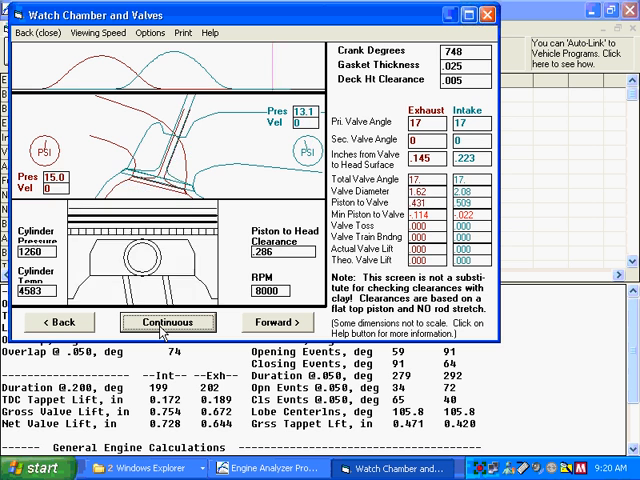
pyautogui.click(168, 322)
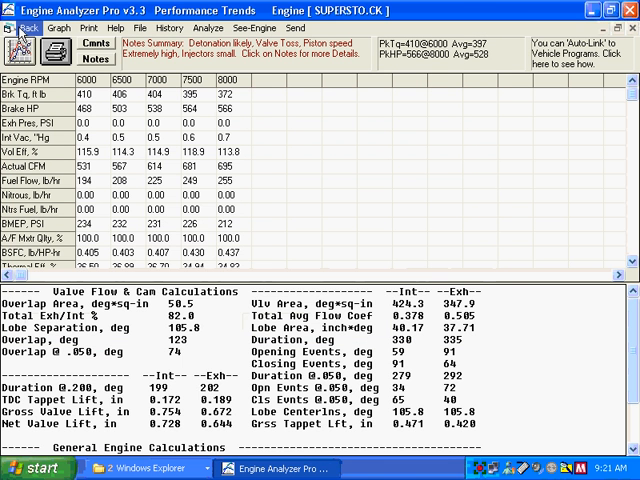
# - Set Total Cam Advance to 4.0 degrees and recalculate, closing the tuning pressures graph
pyautogui.click(28, 27)
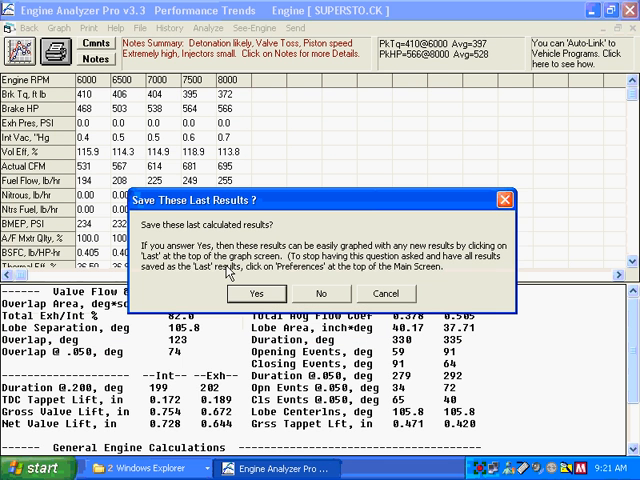
pyautogui.click(321, 293)
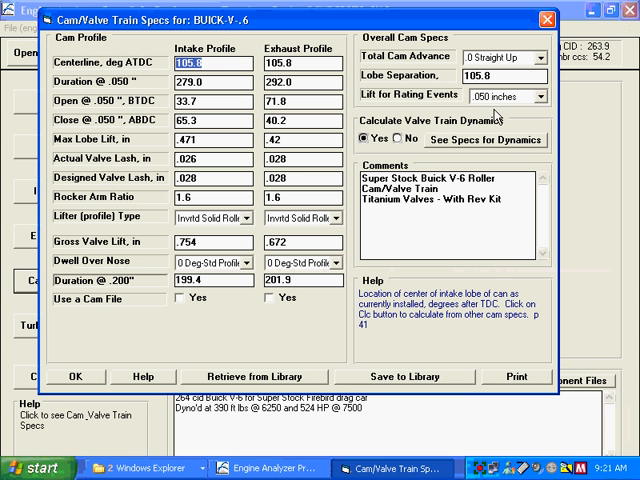
pyautogui.click(538, 57)
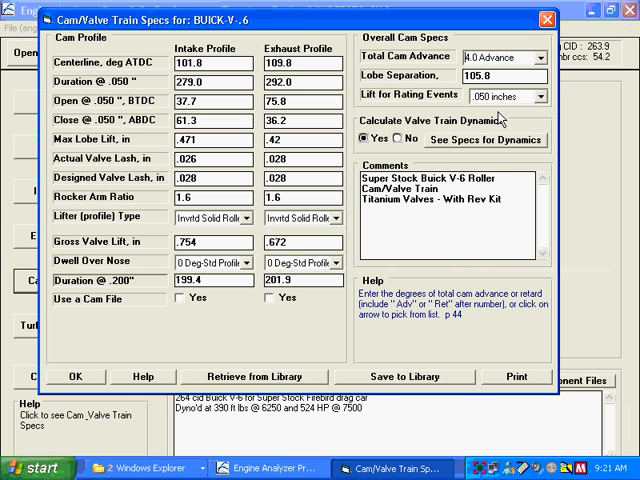
pyautogui.click(75, 376)
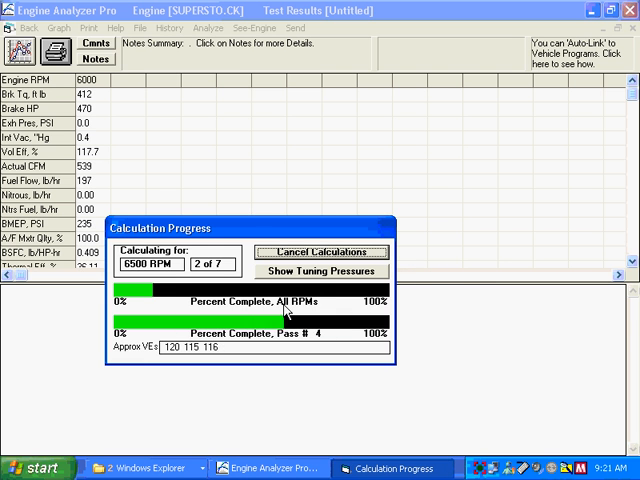
pyautogui.click(319, 271)
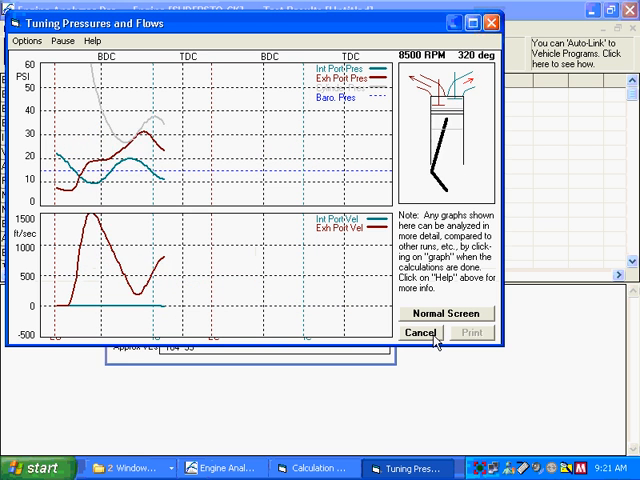
pyautogui.click(420, 333)
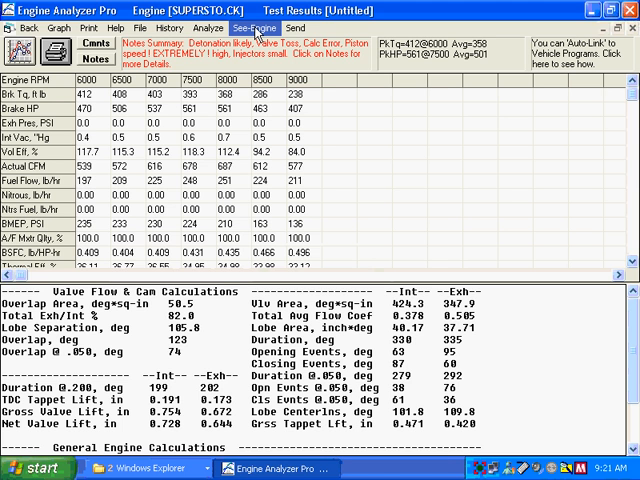
# - Open Watch Chamber and Valves for the 4-degree advanced-cam results
pyautogui.click(227, 27)
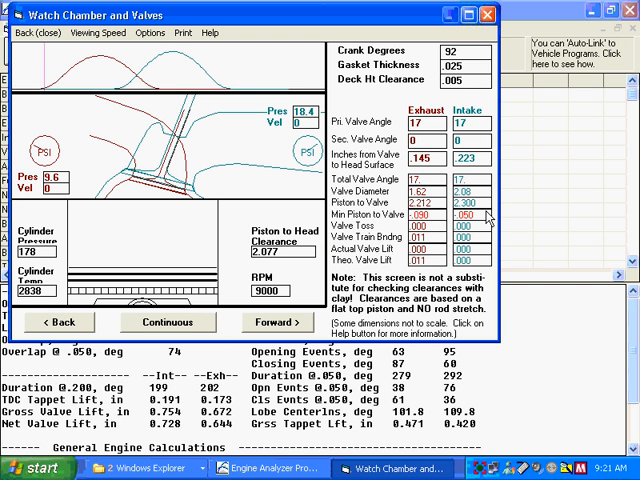
pyautogui.moveTo(487, 222)
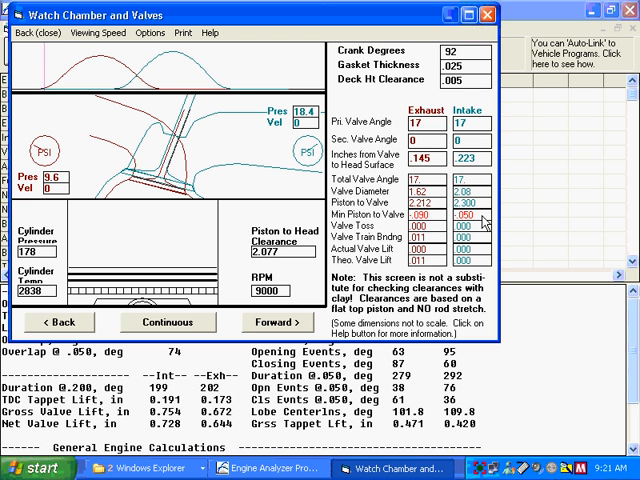